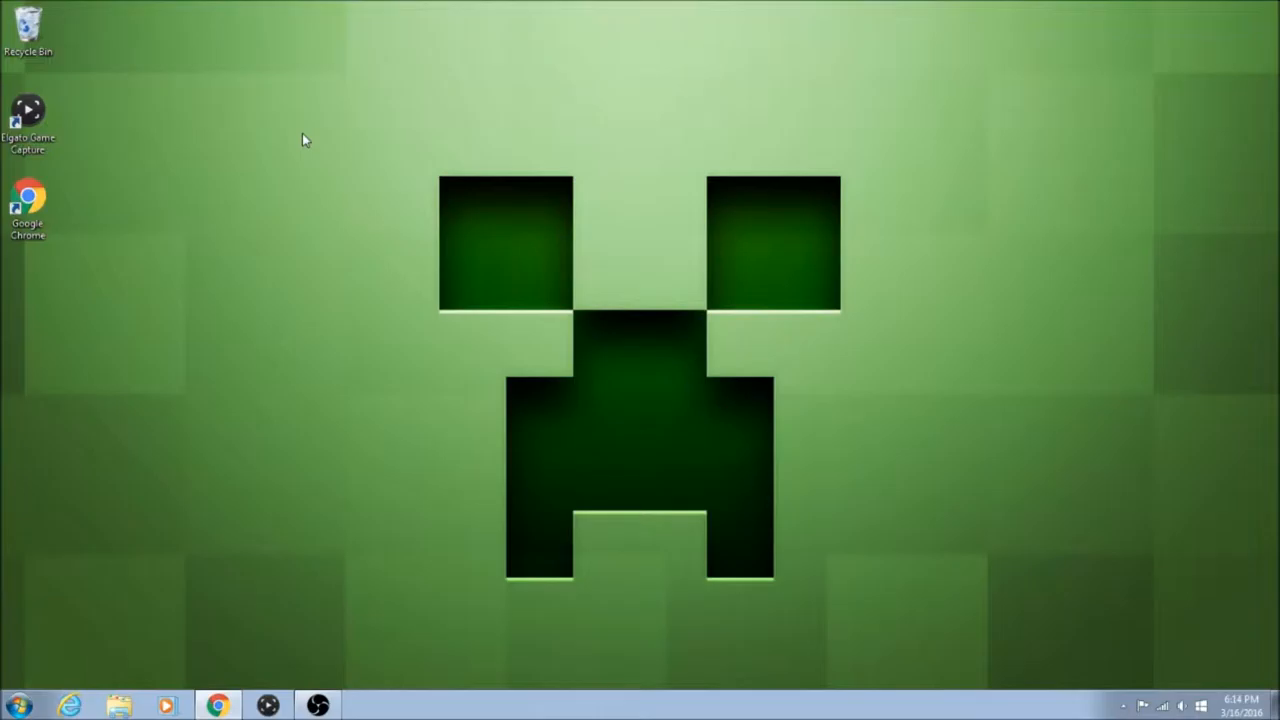
pyautogui.moveTo(292, 92)
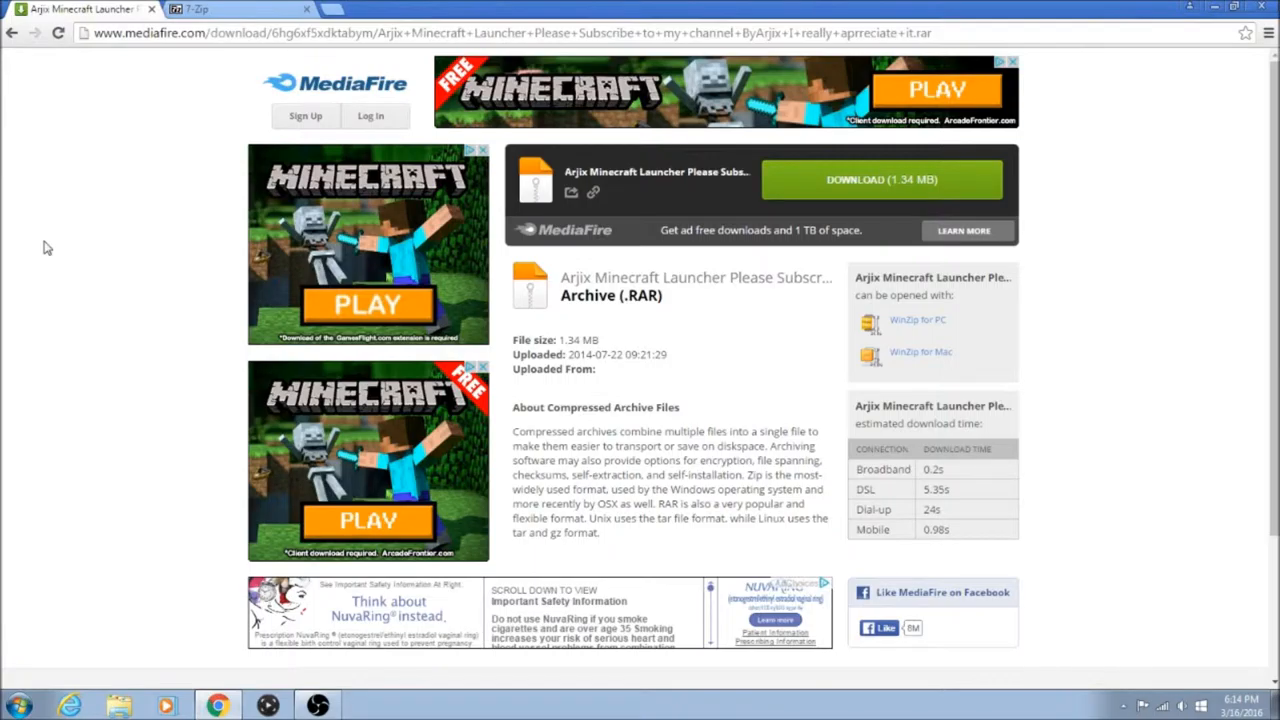
pyautogui.click(200, 8)
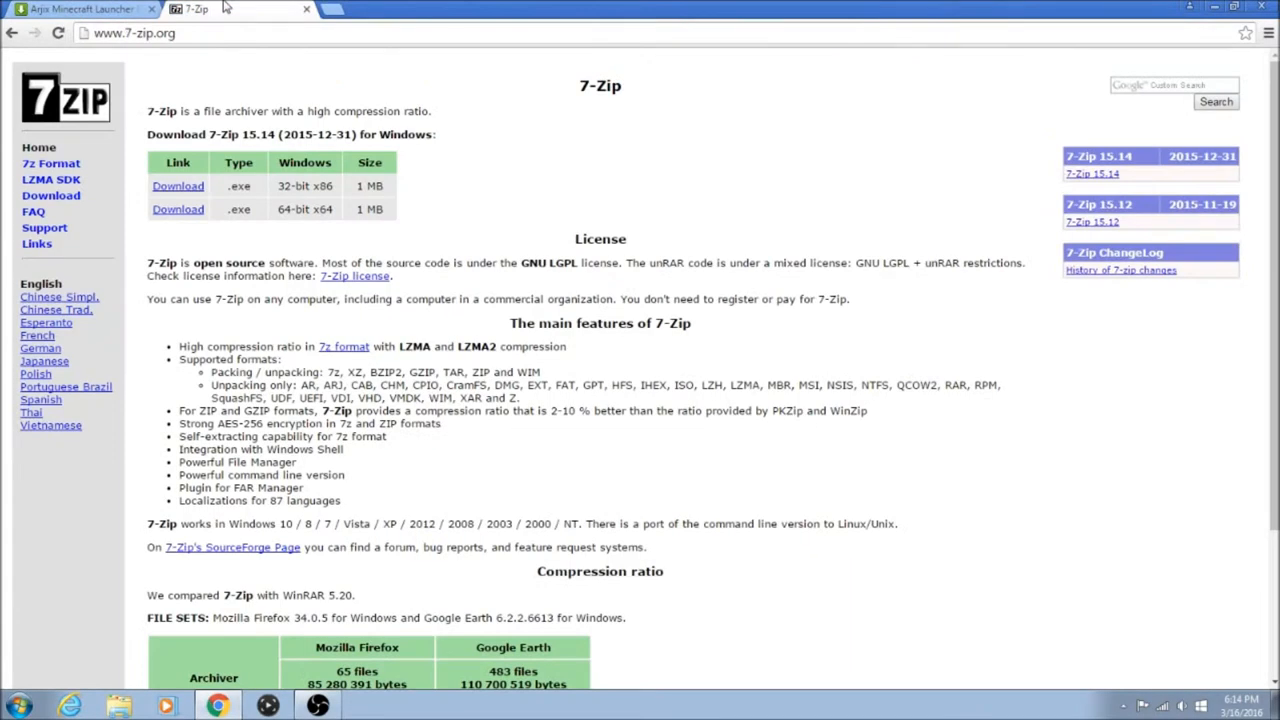
pyautogui.moveTo(604, 350)
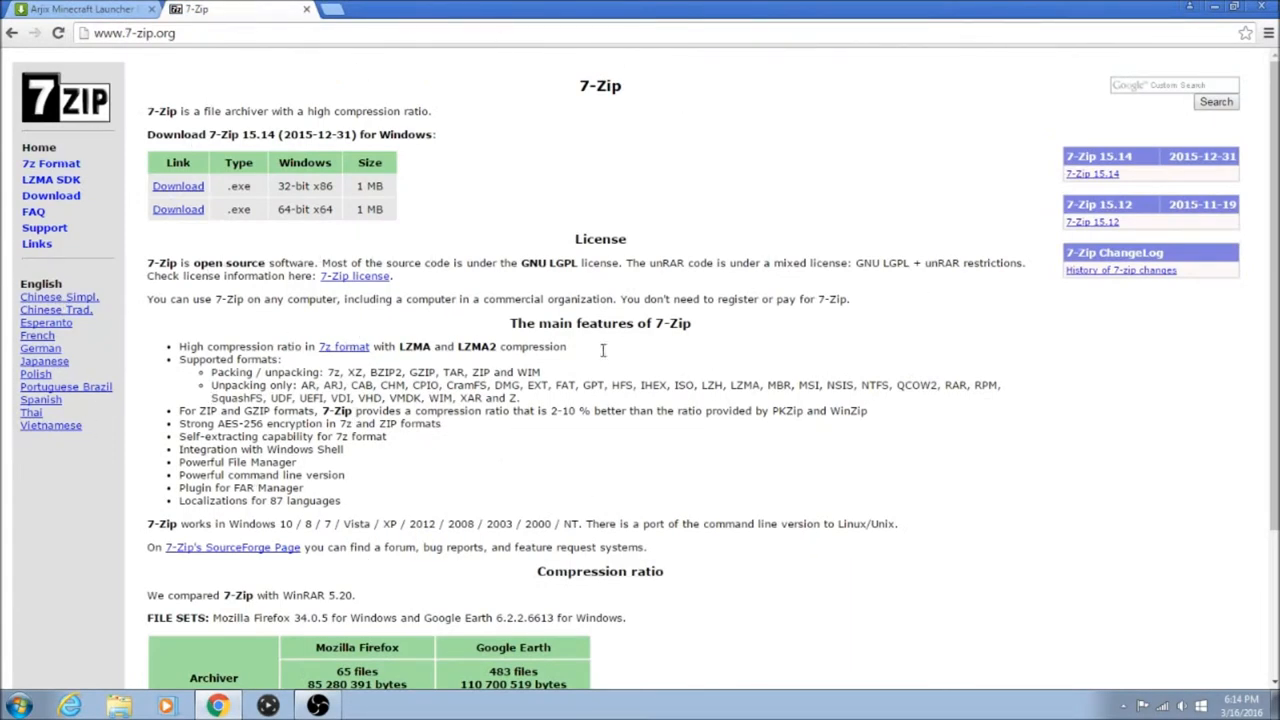
pyautogui.moveTo(460, 590)
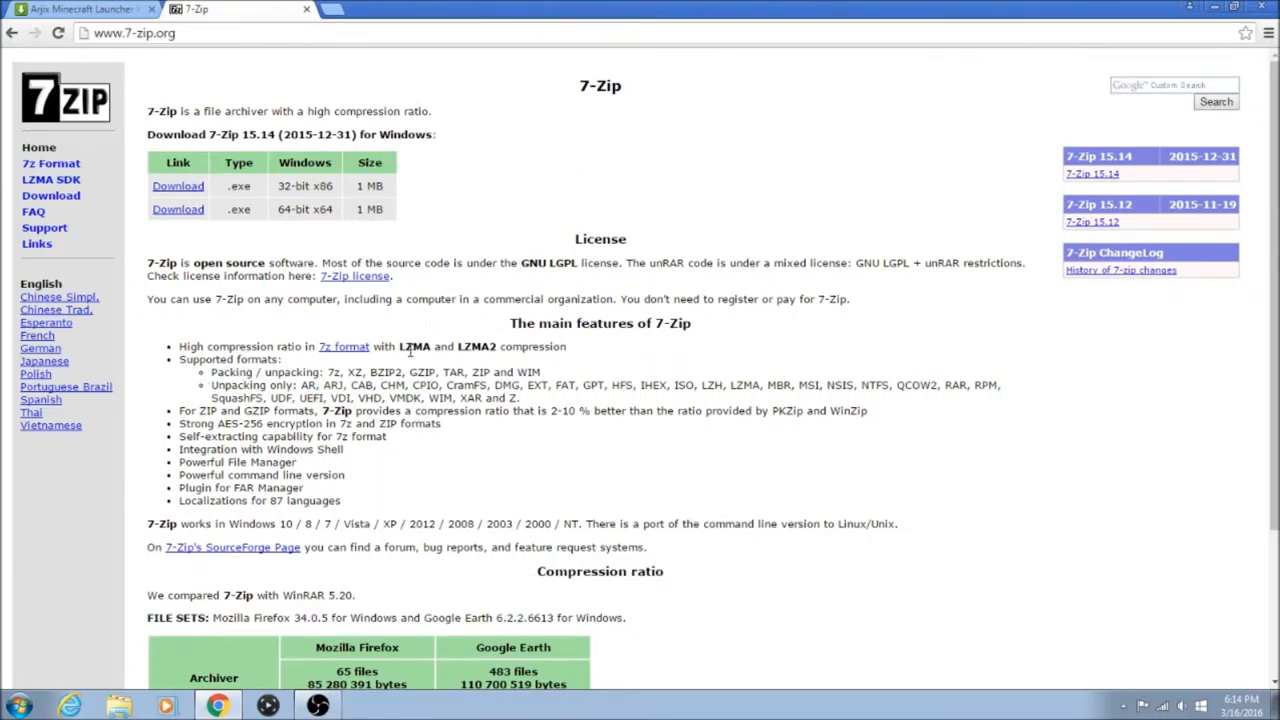
pyautogui.moveTo(630, 214)
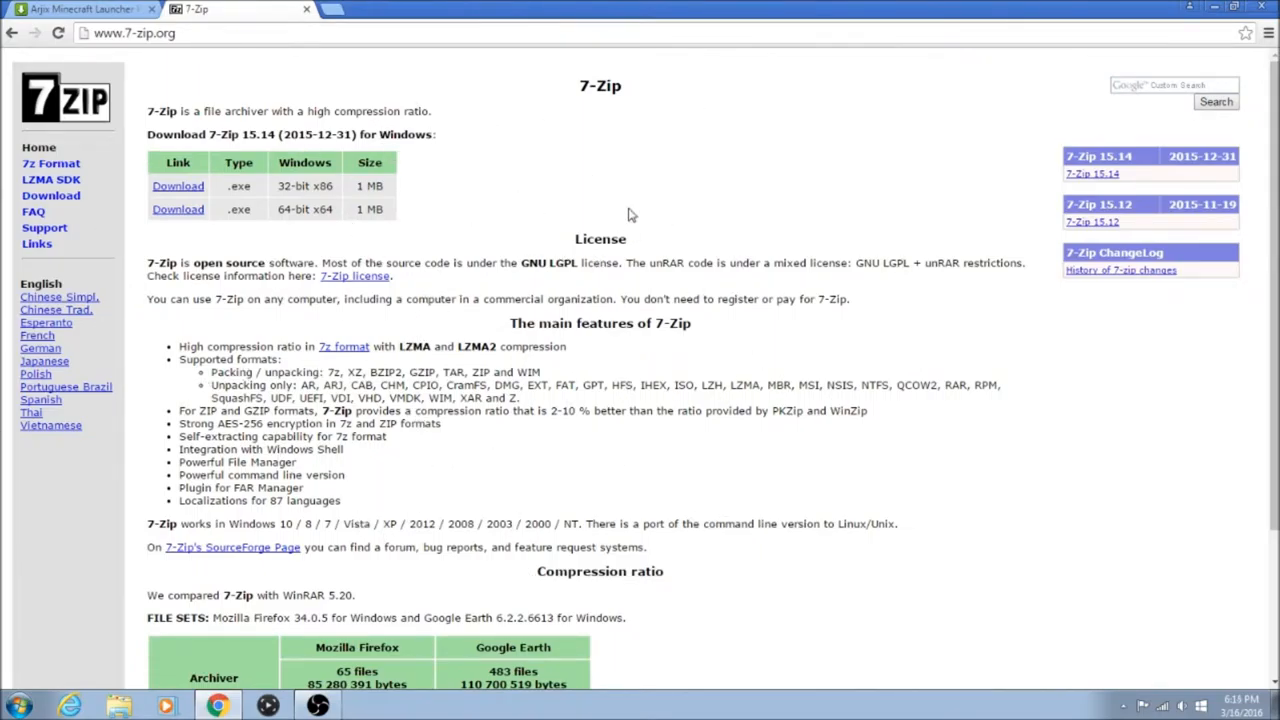
pyautogui.moveTo(596, 232)
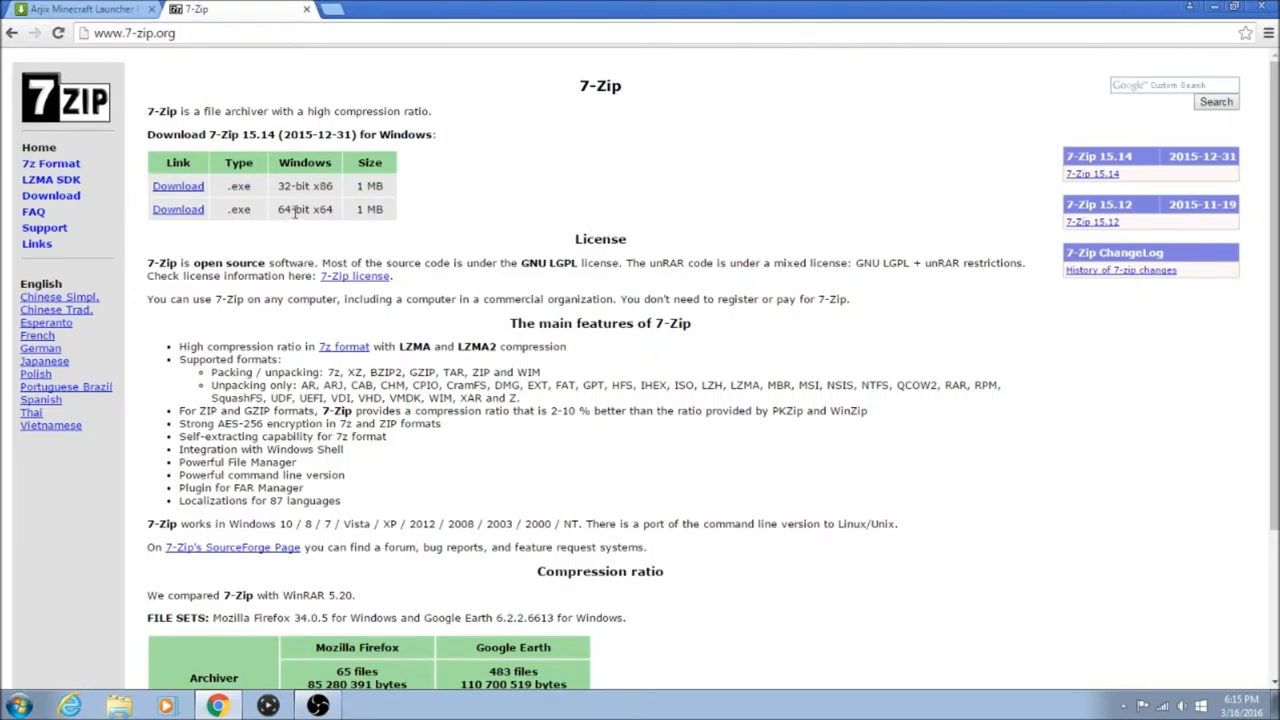
pyautogui.moveTo(296, 210)
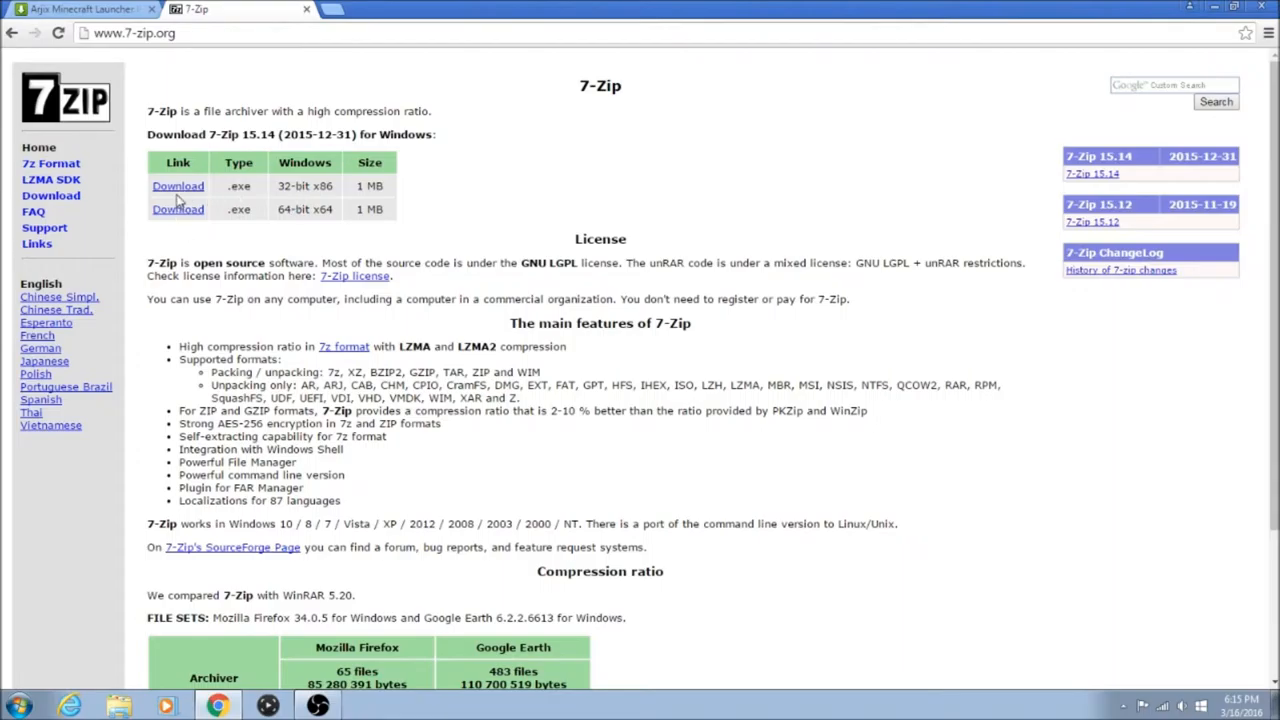
pyautogui.moveTo(790, 180)
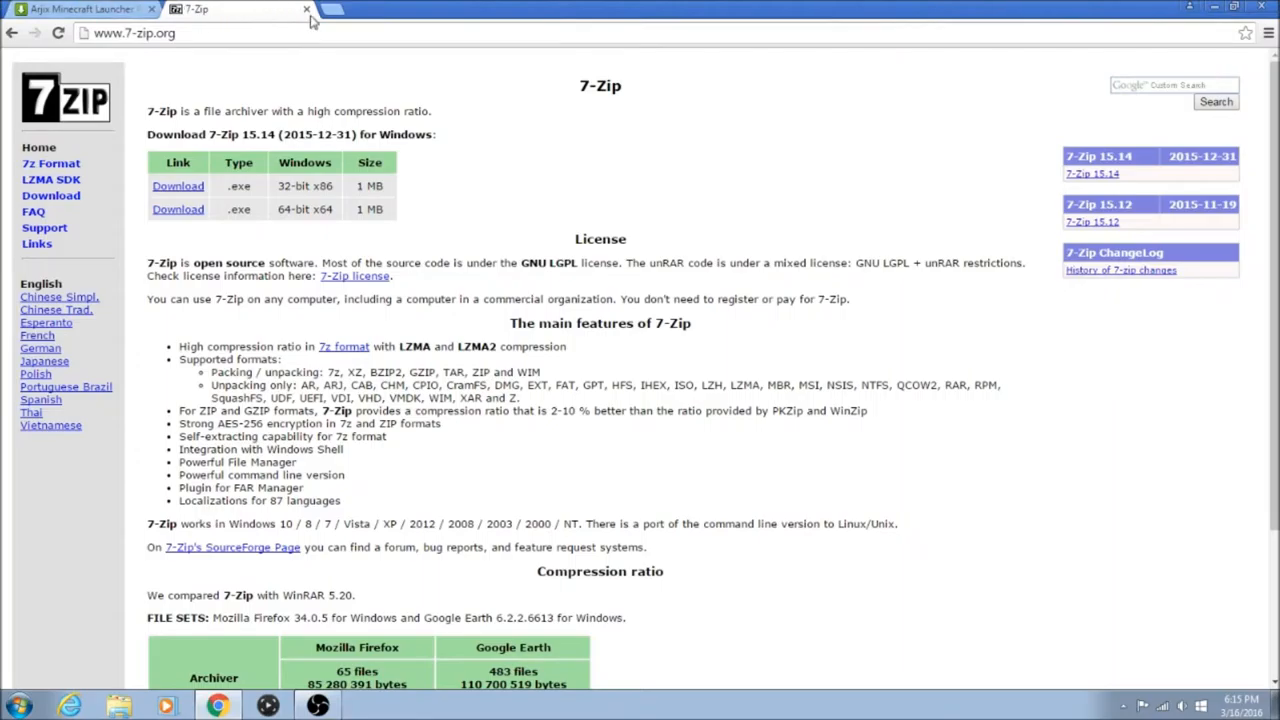
pyautogui.click(80, 8)
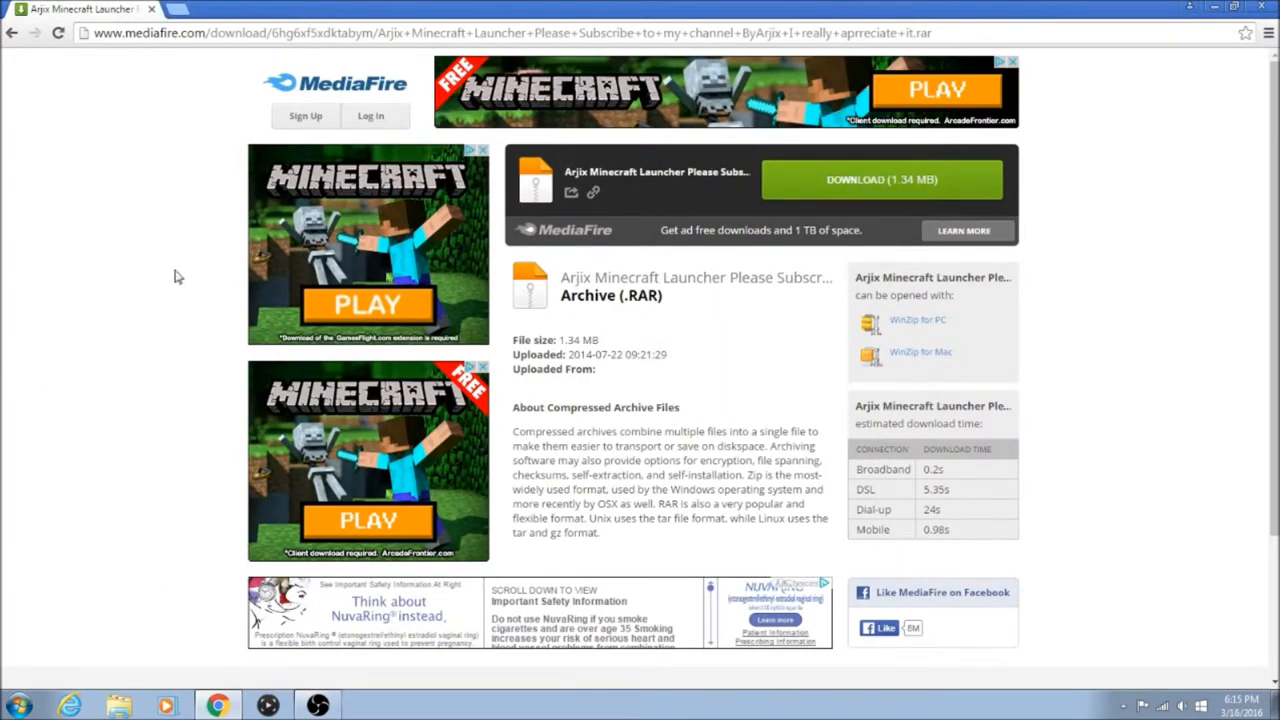
# - Download the Arjix Minecraft Launcher RAR from MediaFire, retrying once
pyautogui.click(880, 180)
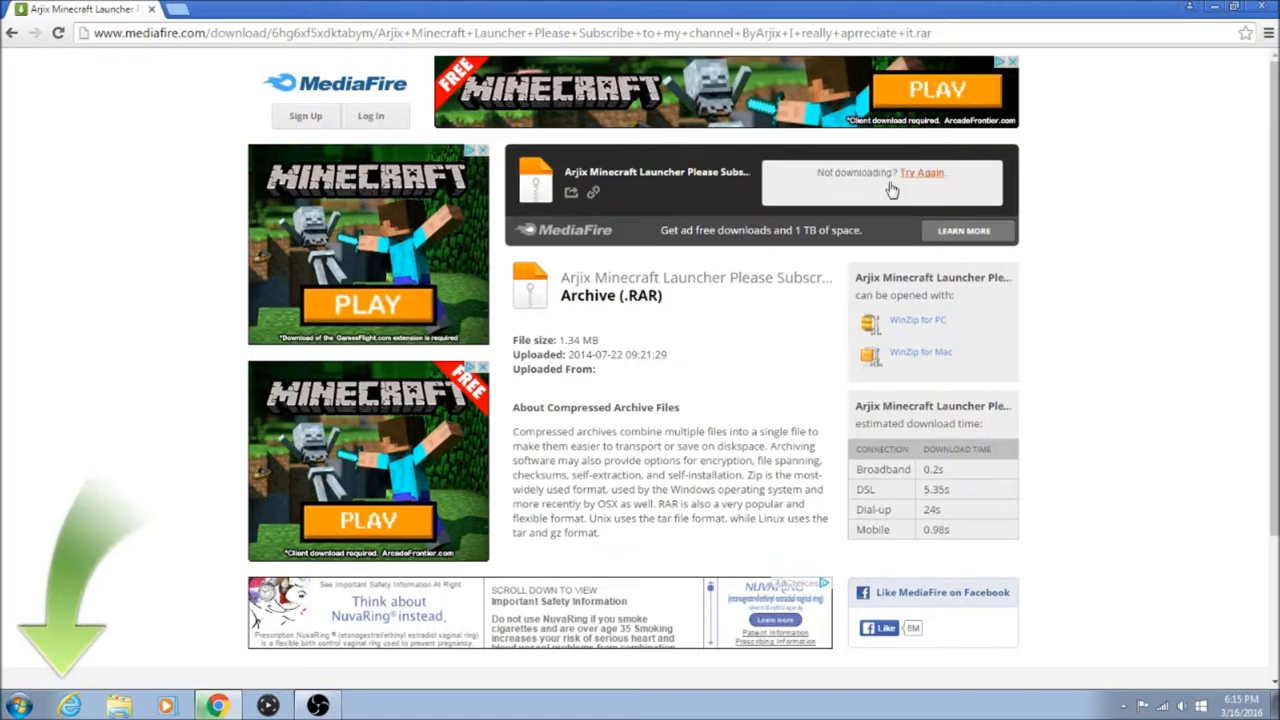
pyautogui.click(920, 172)
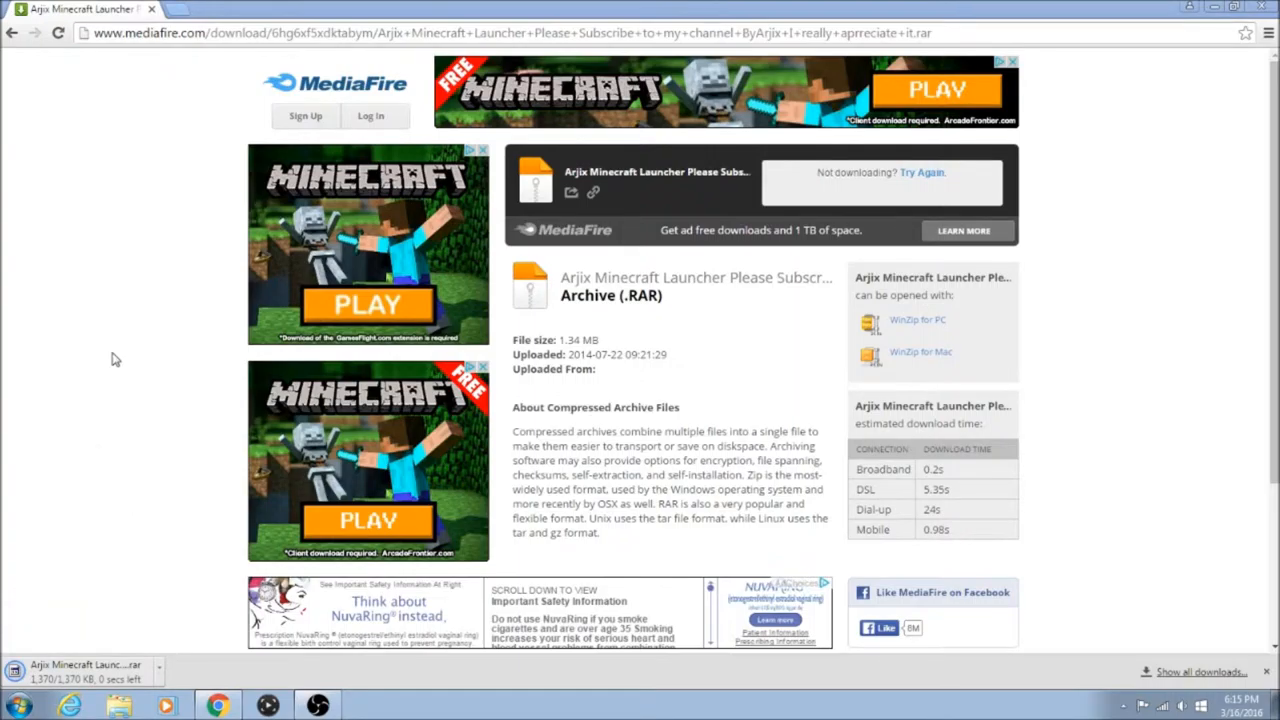
pyautogui.moveTo(160, 180)
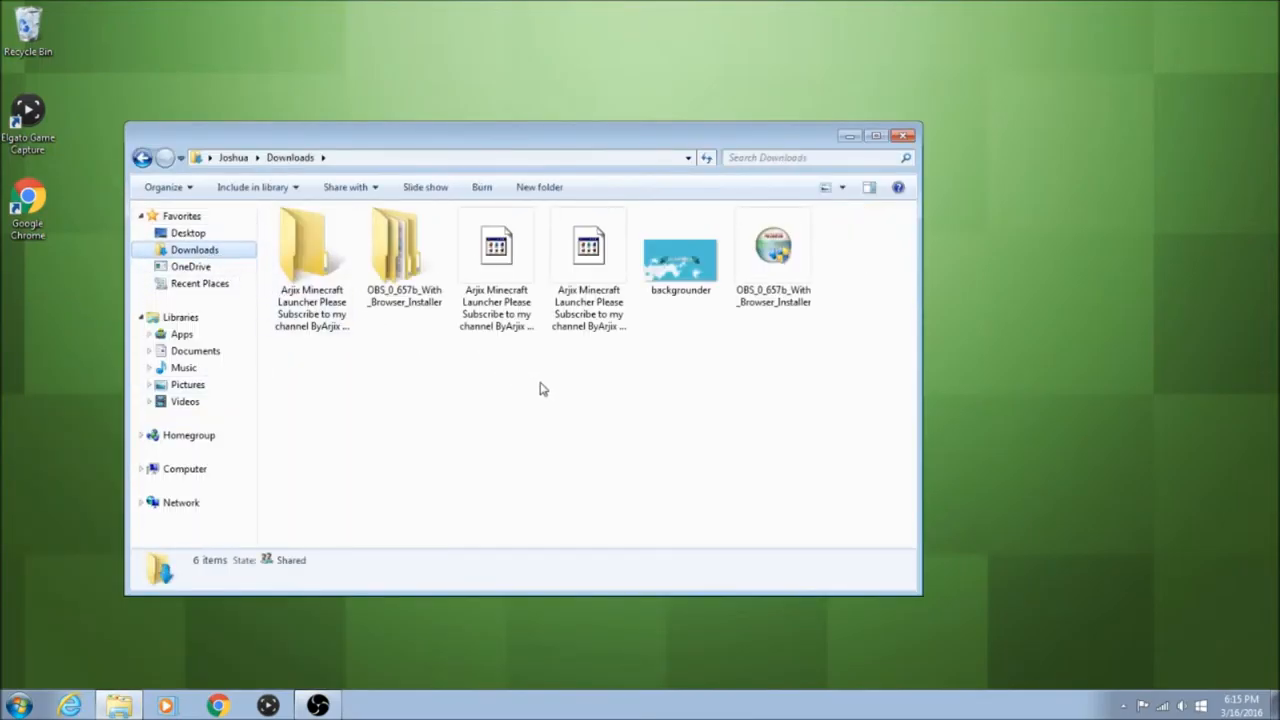
# - Extract the downloaded launcher RAR into its own folder via the right-click menu
pyautogui.click(496, 248)
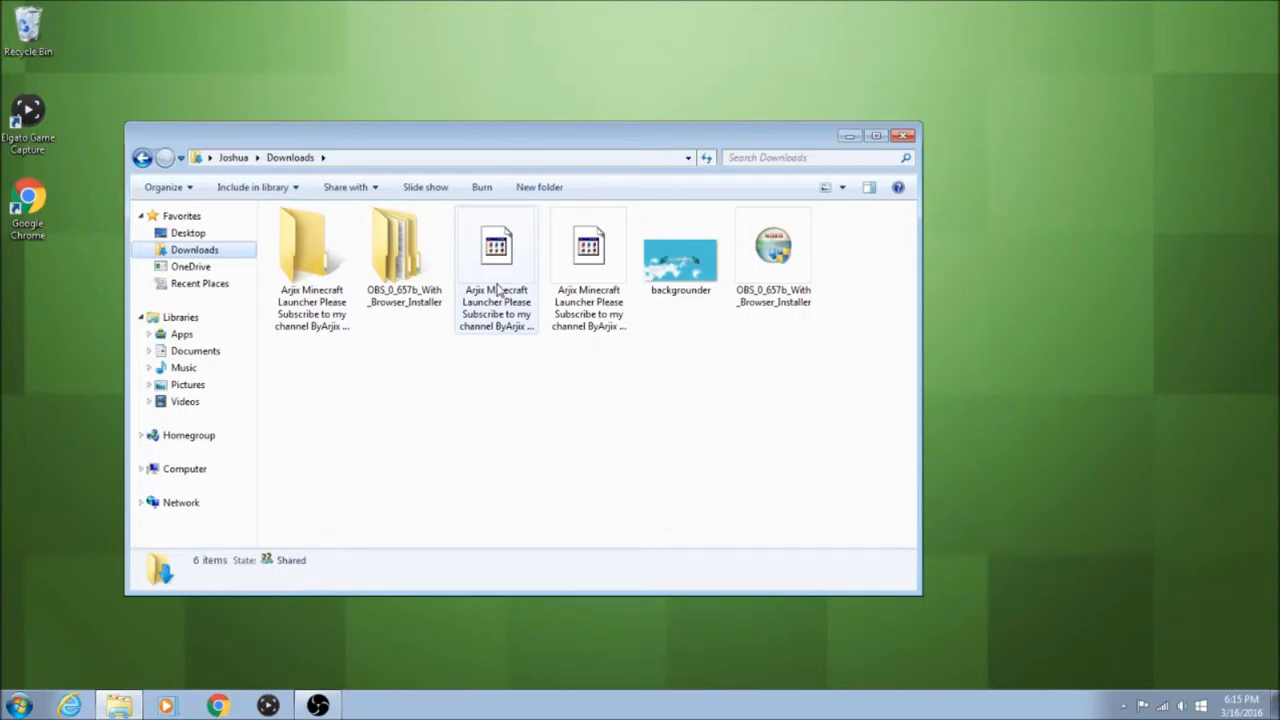
pyautogui.click(312, 248)
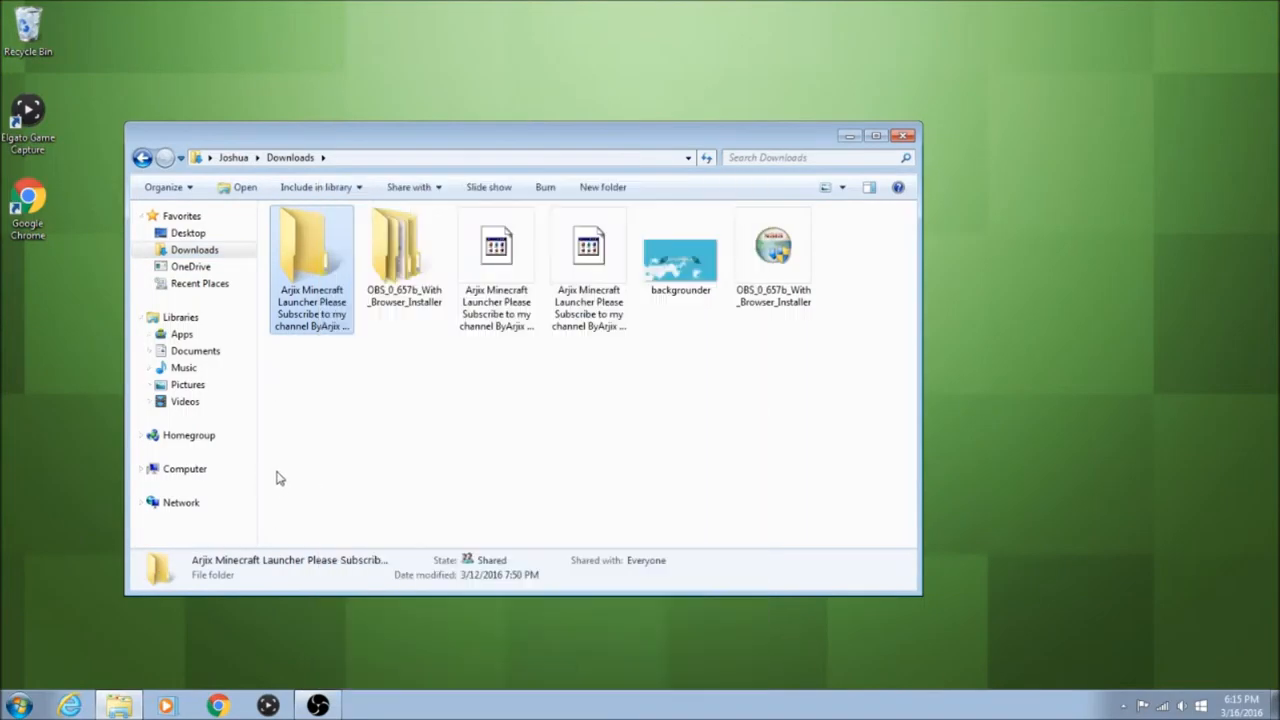
pyautogui.click(496, 250)
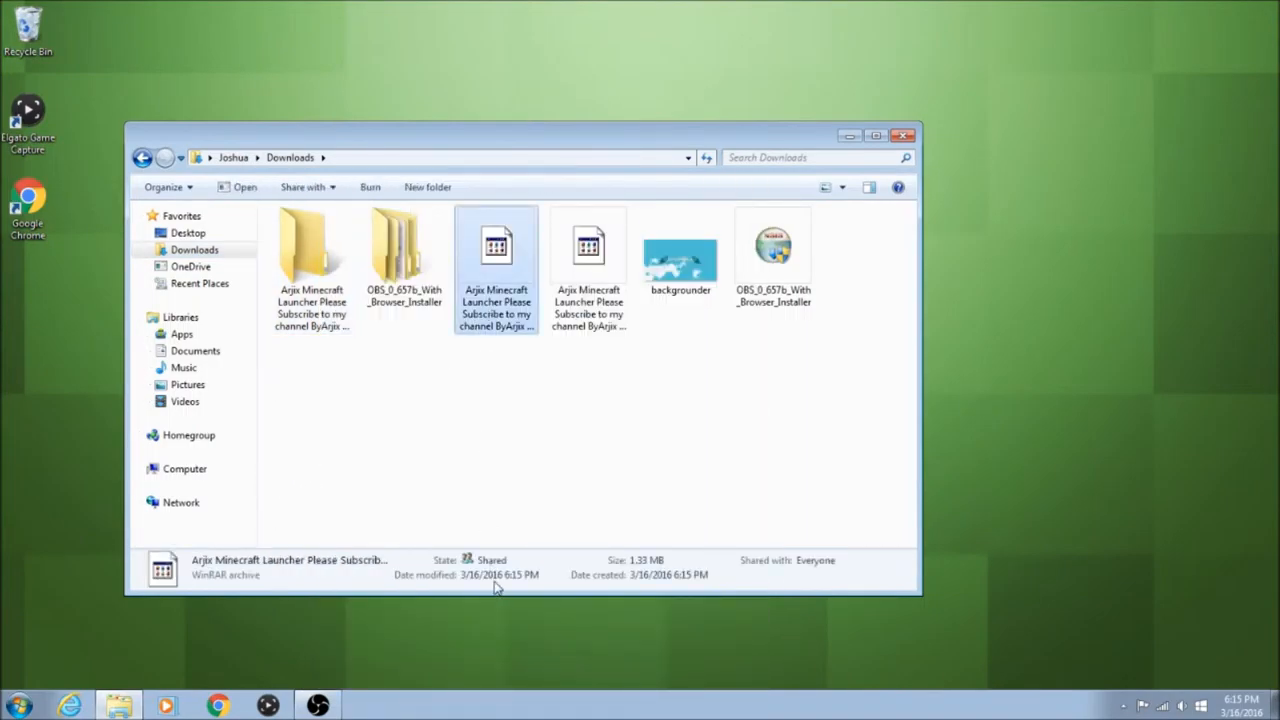
pyautogui.rightClick(496, 244)
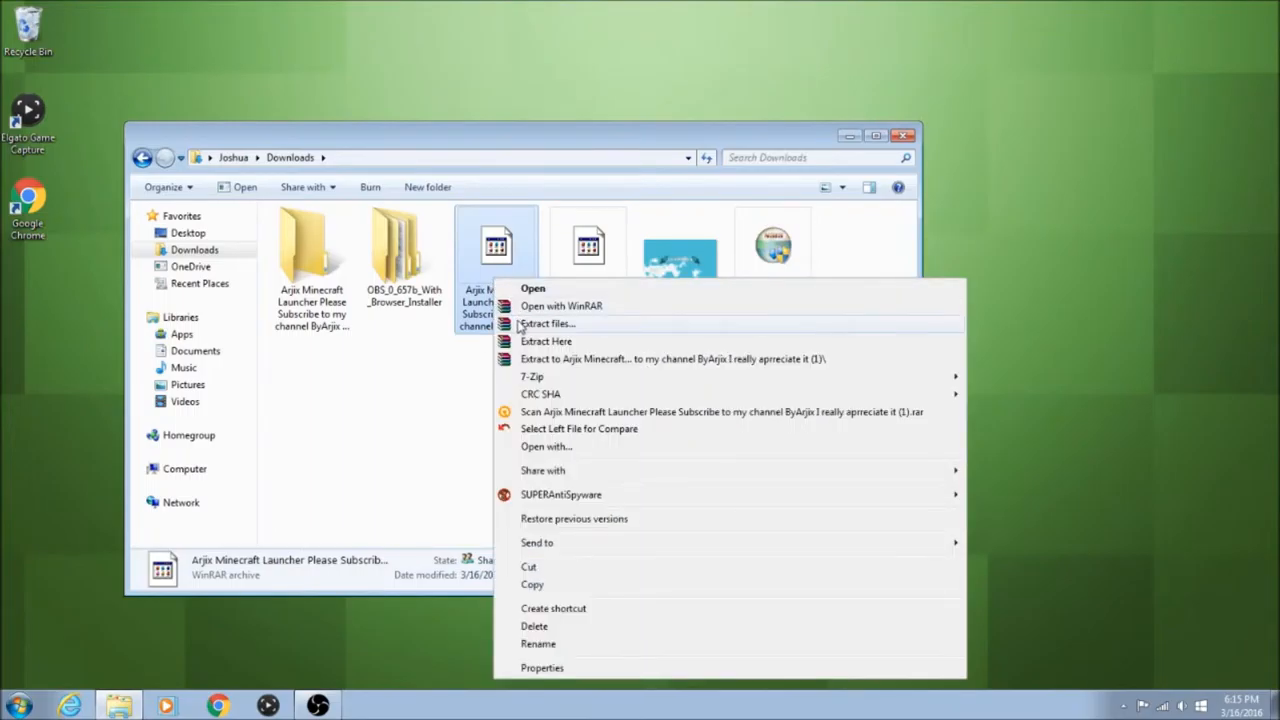
pyautogui.moveTo(532, 376)
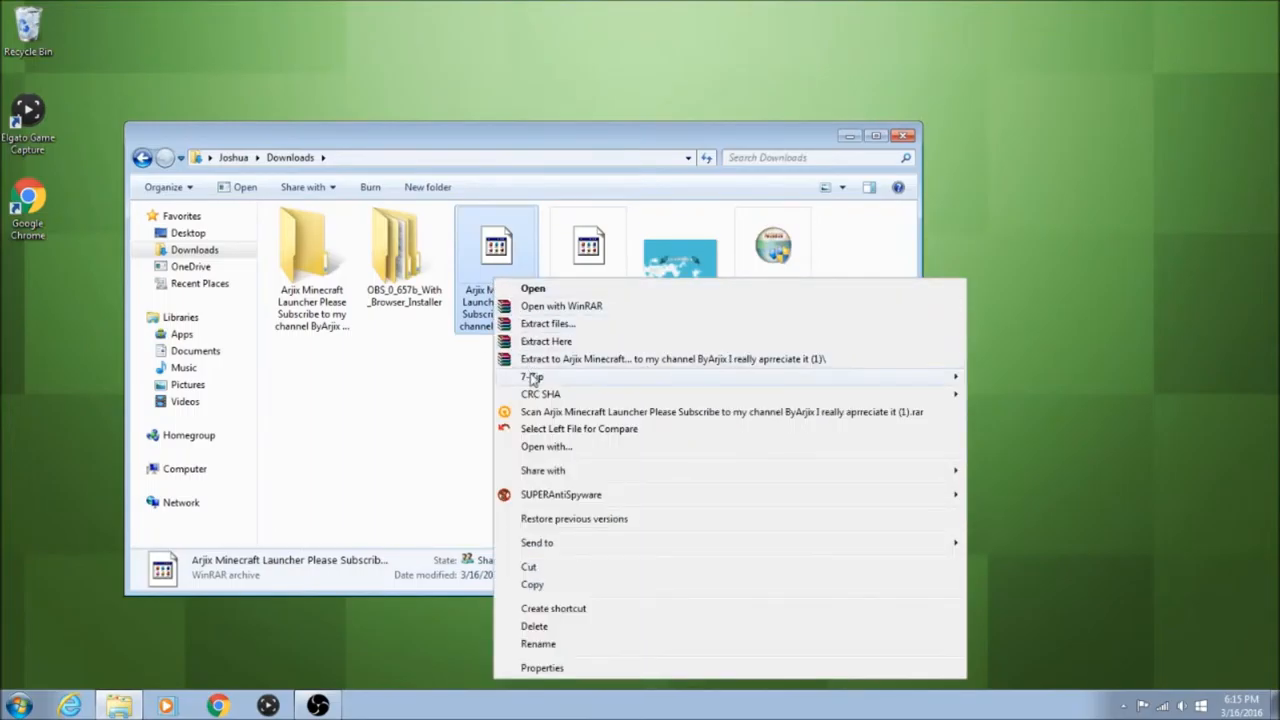
pyautogui.moveTo(532, 376)
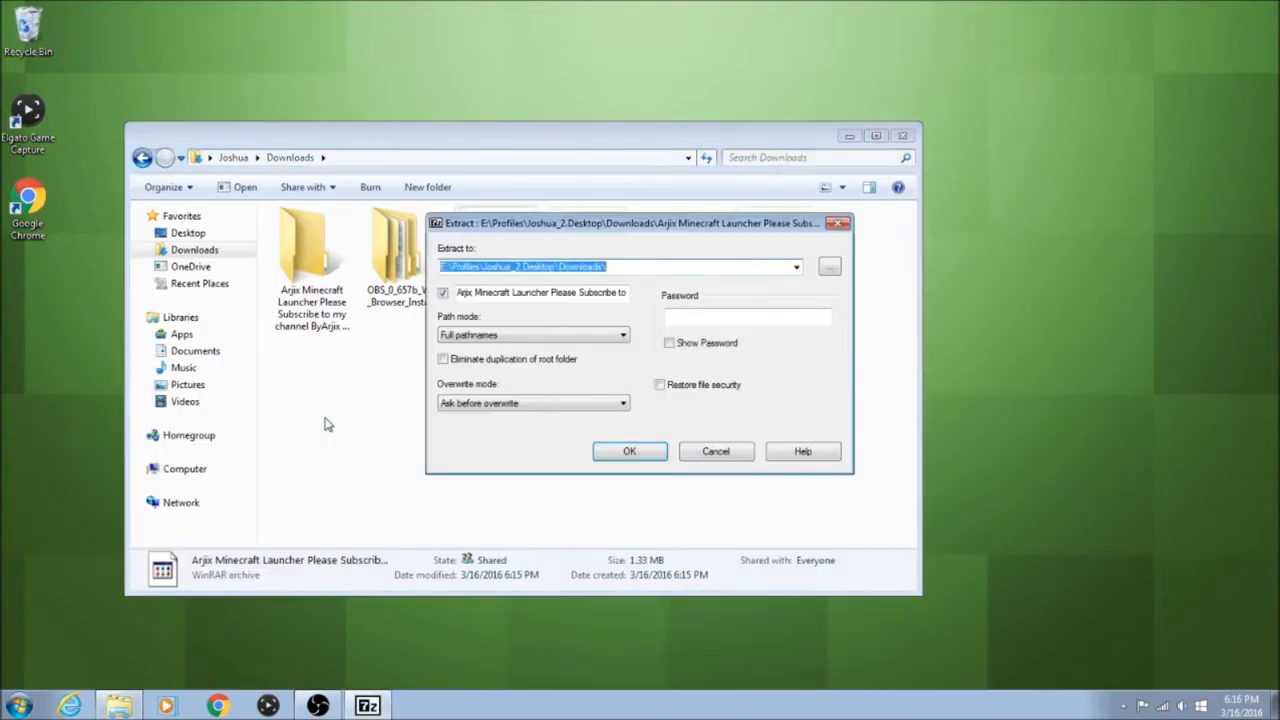
# - Open the extracted Arjio Minecraft Launcher folder showing the launcher application
pyautogui.click(628, 452)
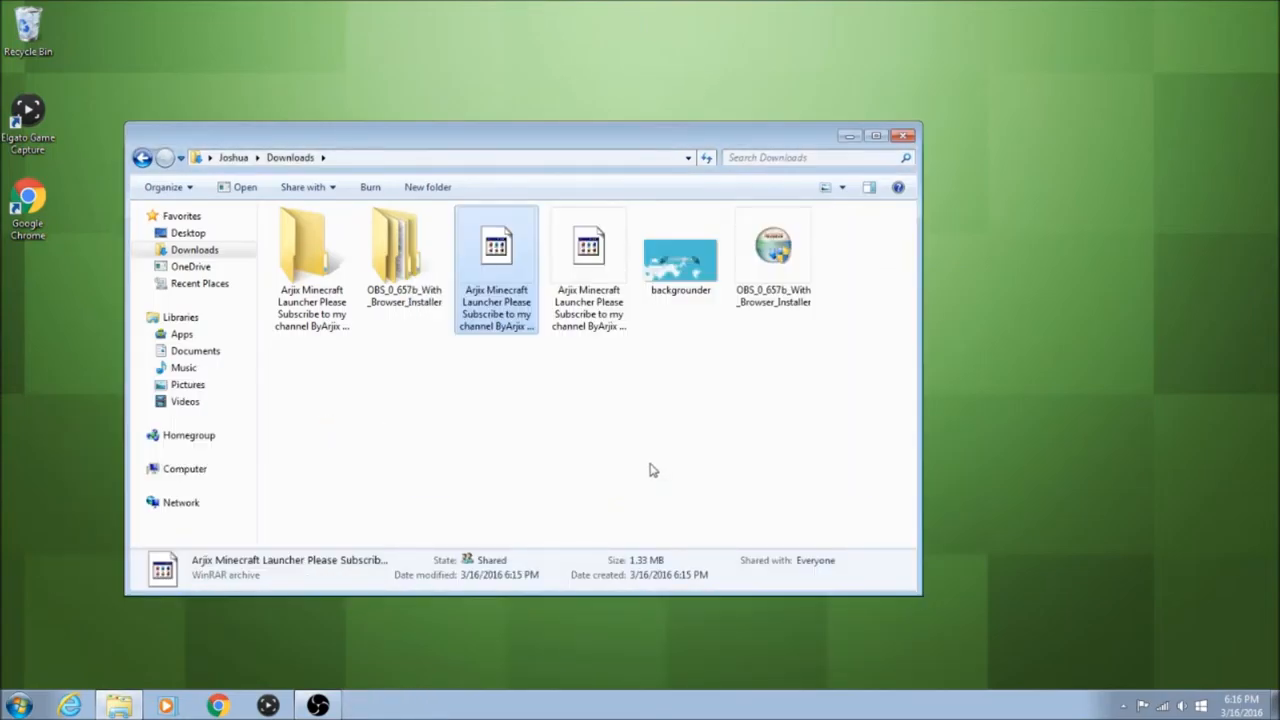
pyautogui.doubleClick(496, 244)
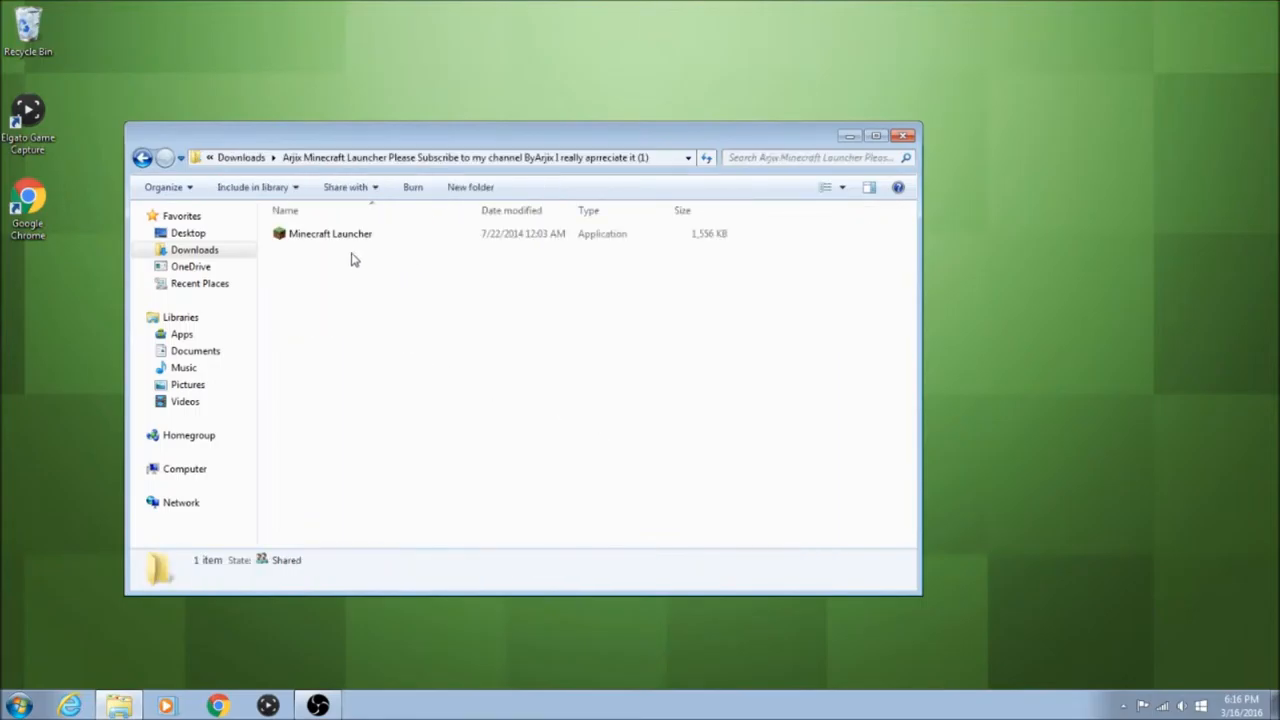
# - Place Minecraft Launcher.exe on the desktop and start it from there
pyautogui.moveTo(330, 232); pyautogui.dragTo(30, 290)
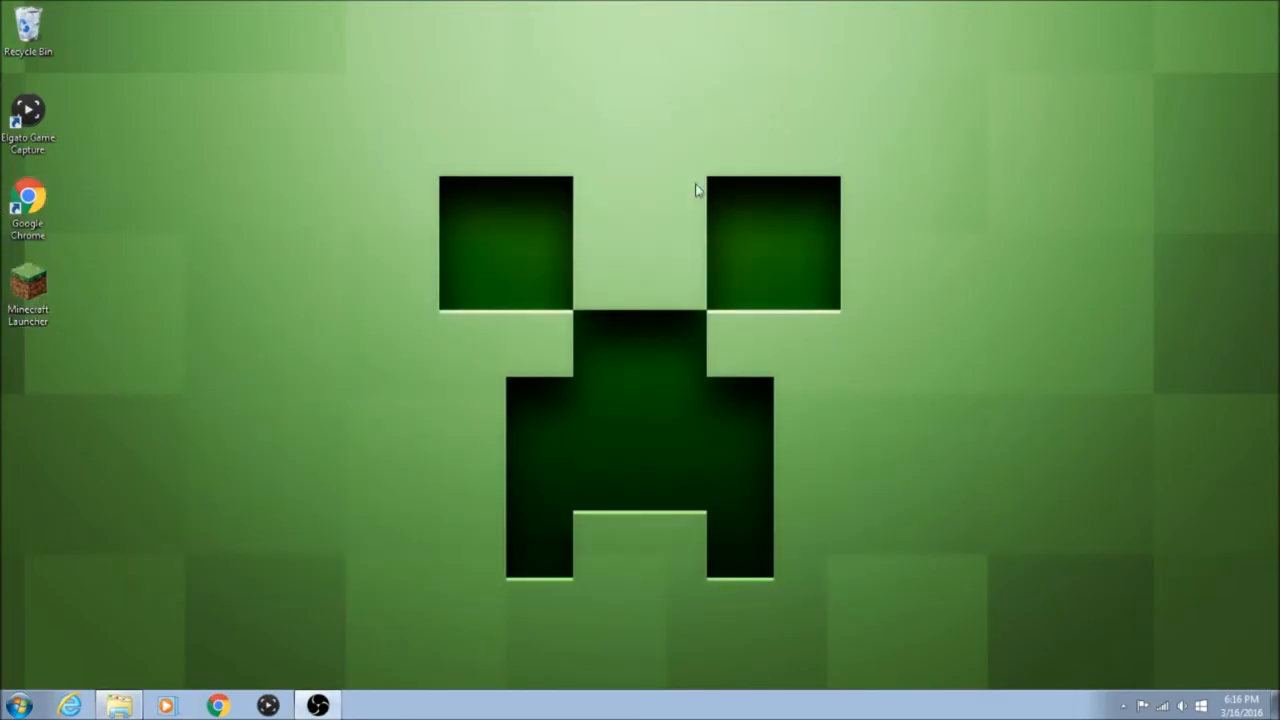
pyautogui.click(28, 290)
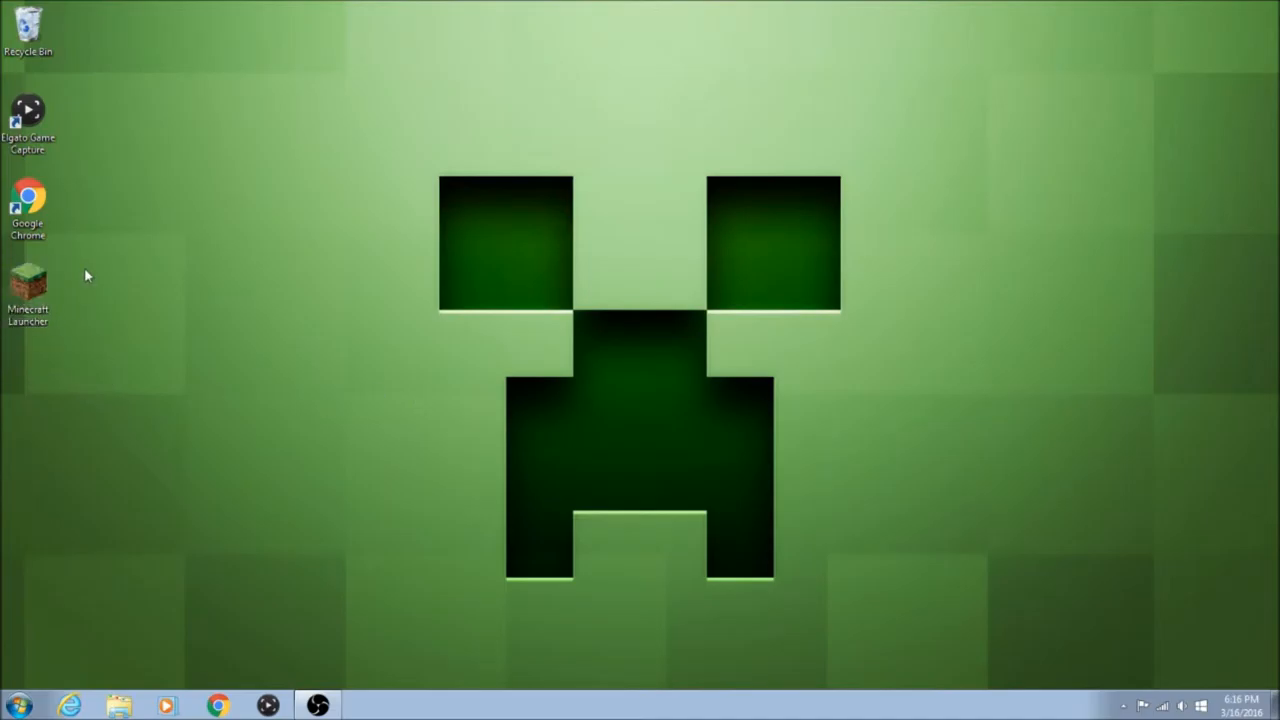
pyautogui.doubleClick(28, 284)
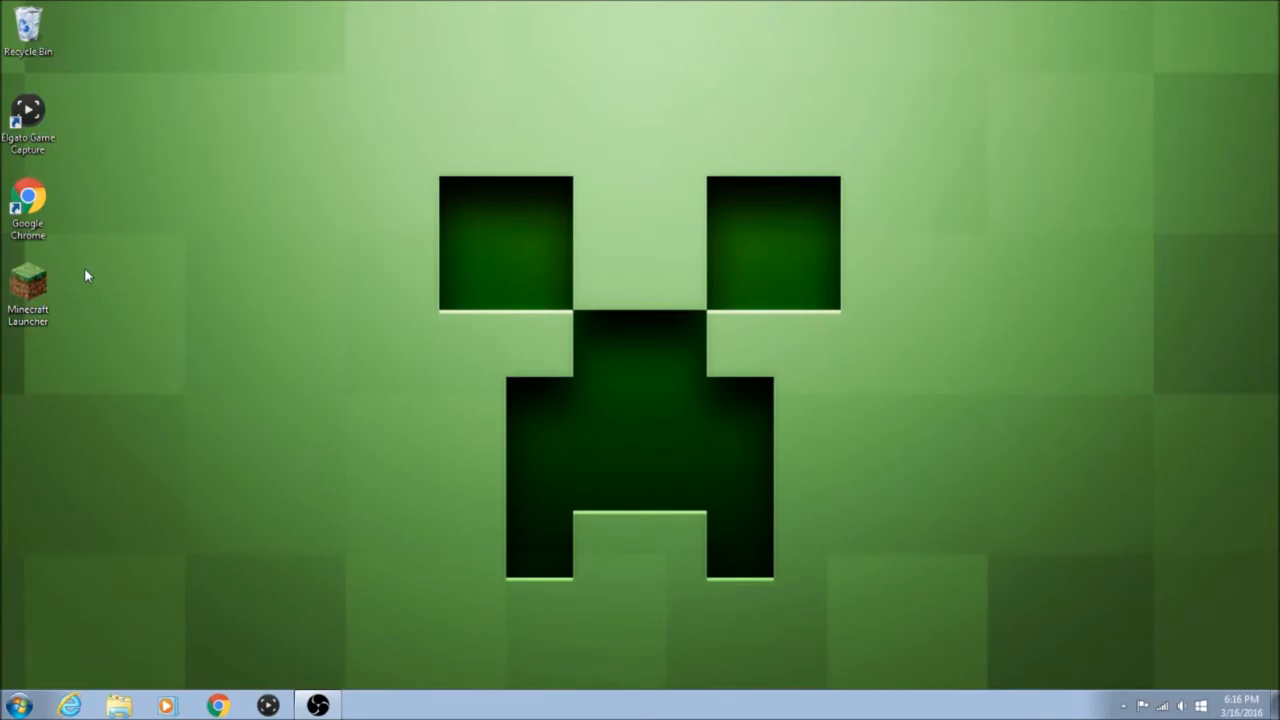
# - Log in to the launcher as 'ezp' and launch Minecraft release 1.8.9
pyautogui.doubleClick(28, 290)
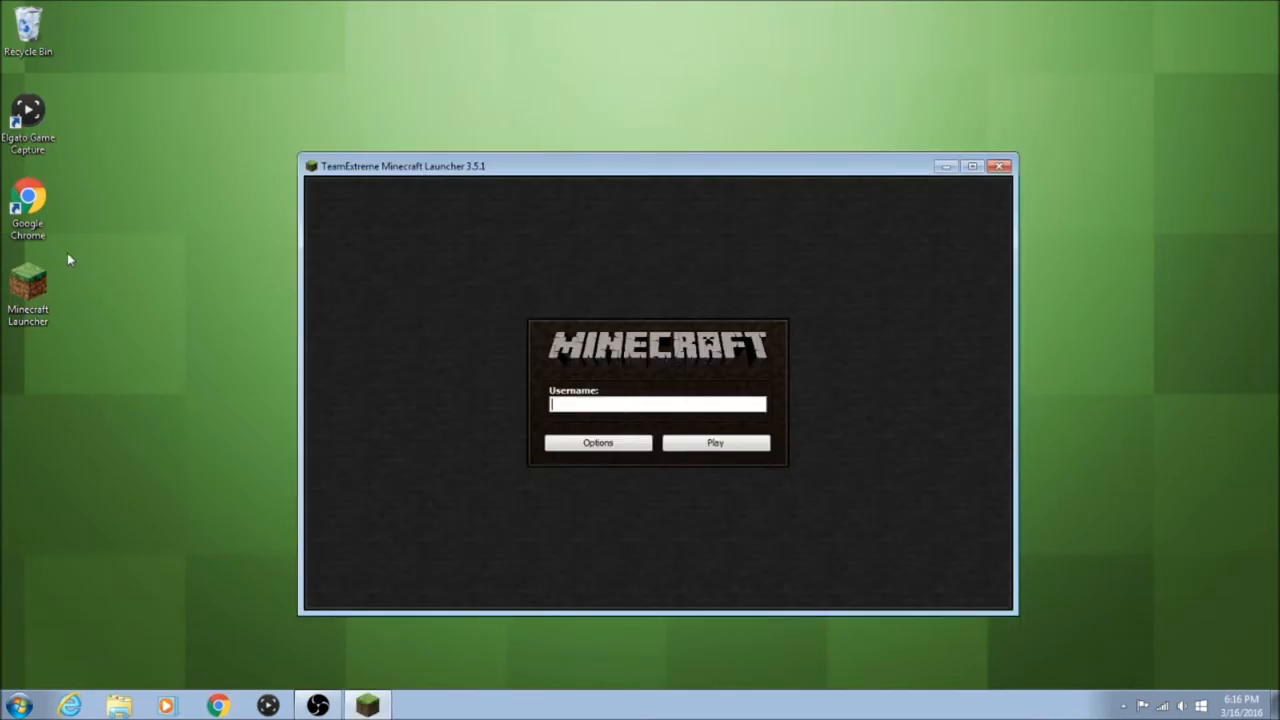
pyautogui.write('ezp')
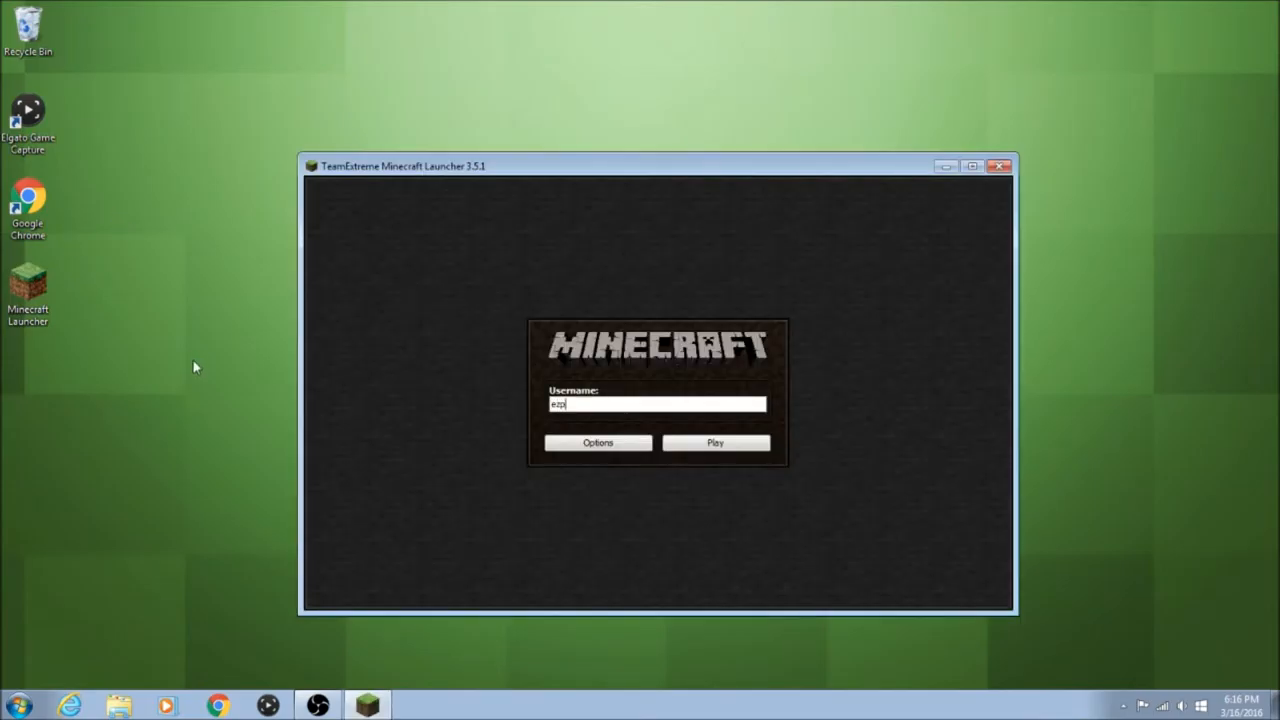
pyautogui.click(716, 442)
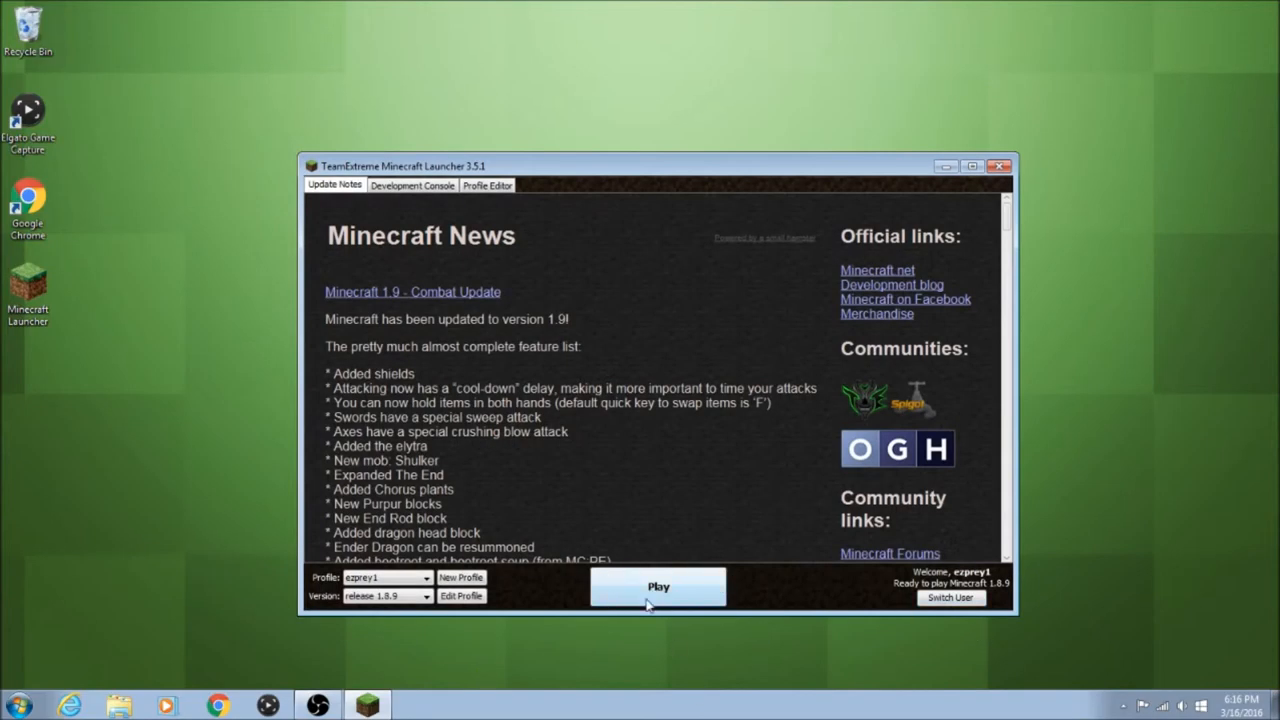
pyautogui.click(658, 588)
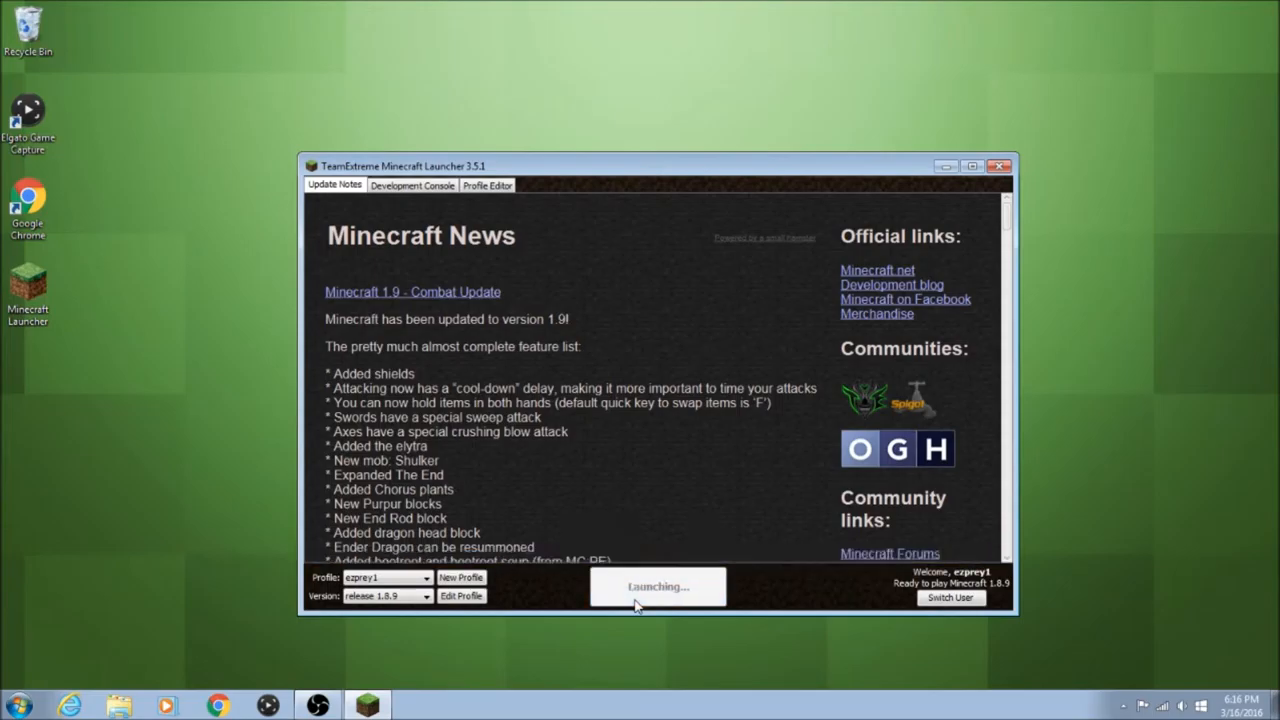
pyautogui.click(656, 586)
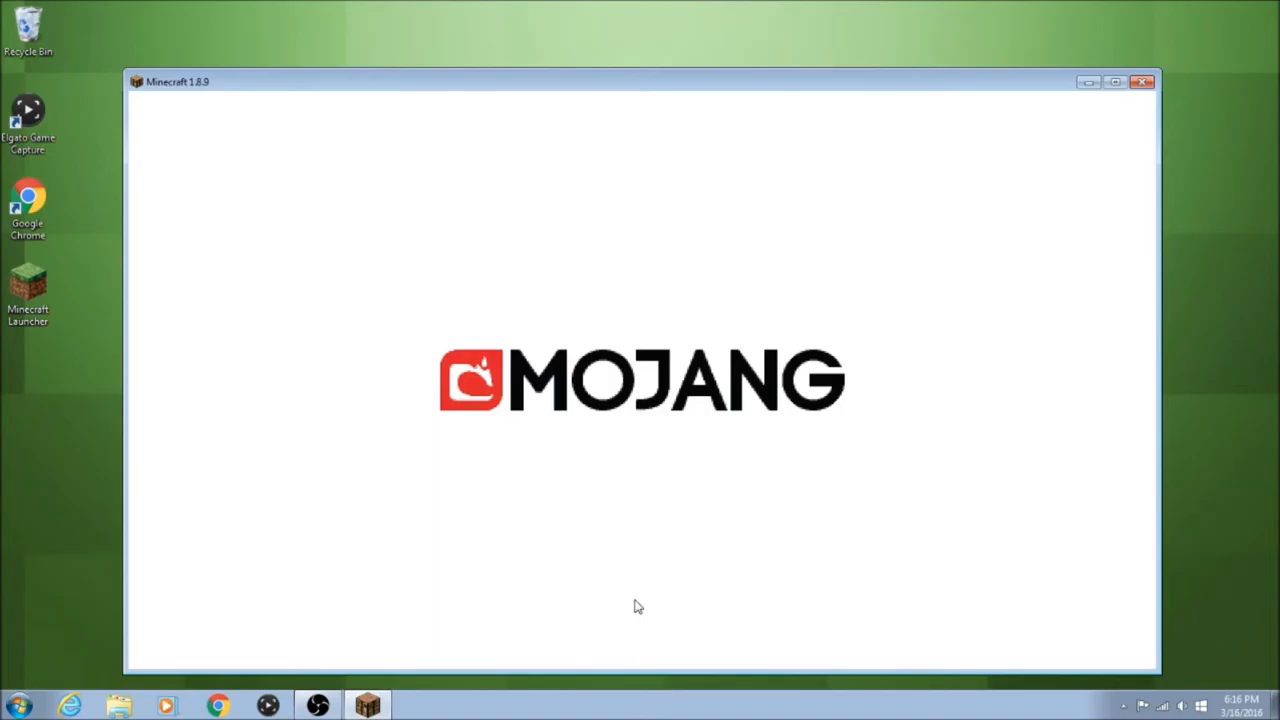
# - Leave Video Settings, open Singleplayer and delete the HARDCORE LETS PLAY! world
pyautogui.click(1144, 82)
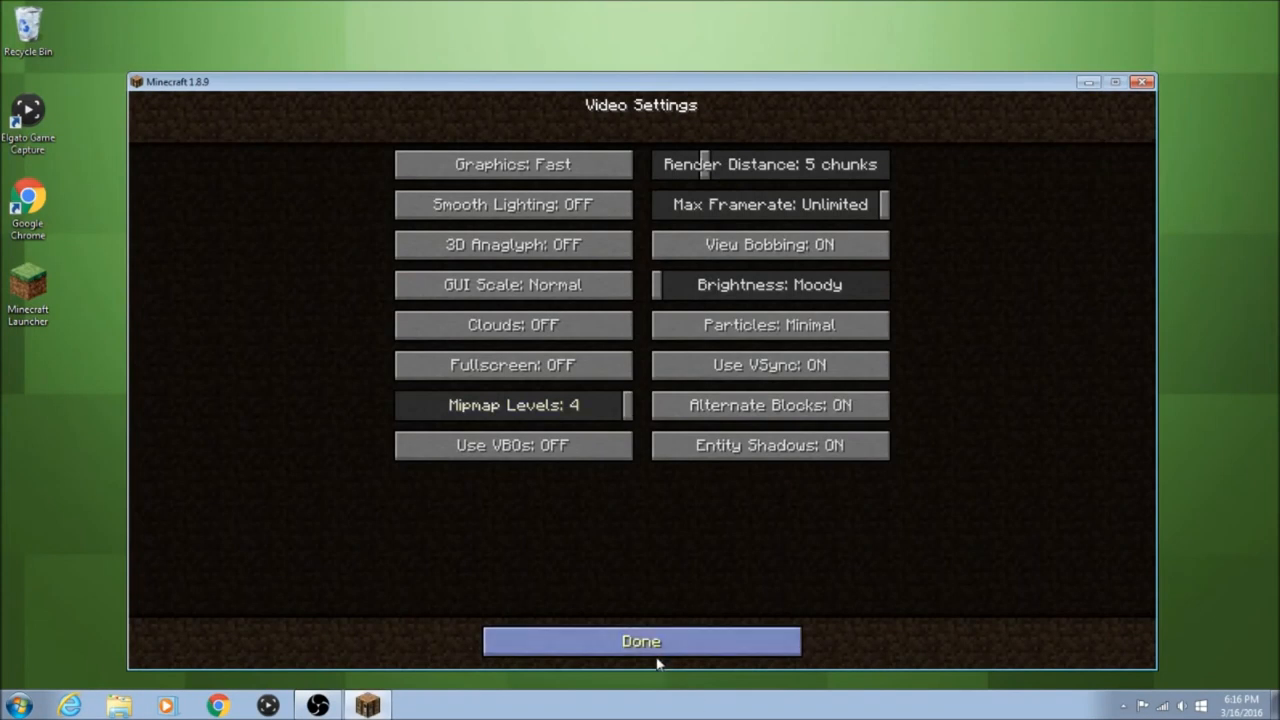
pyautogui.click(640, 640)
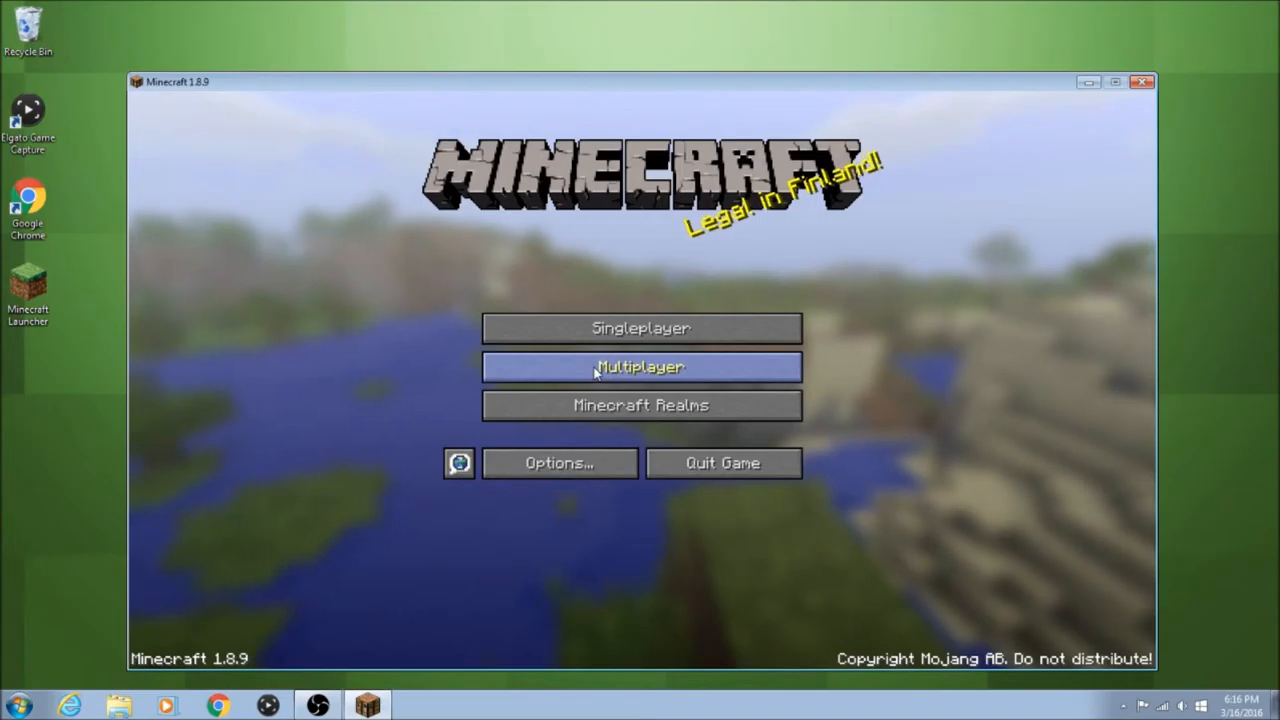
pyautogui.click(640, 368)
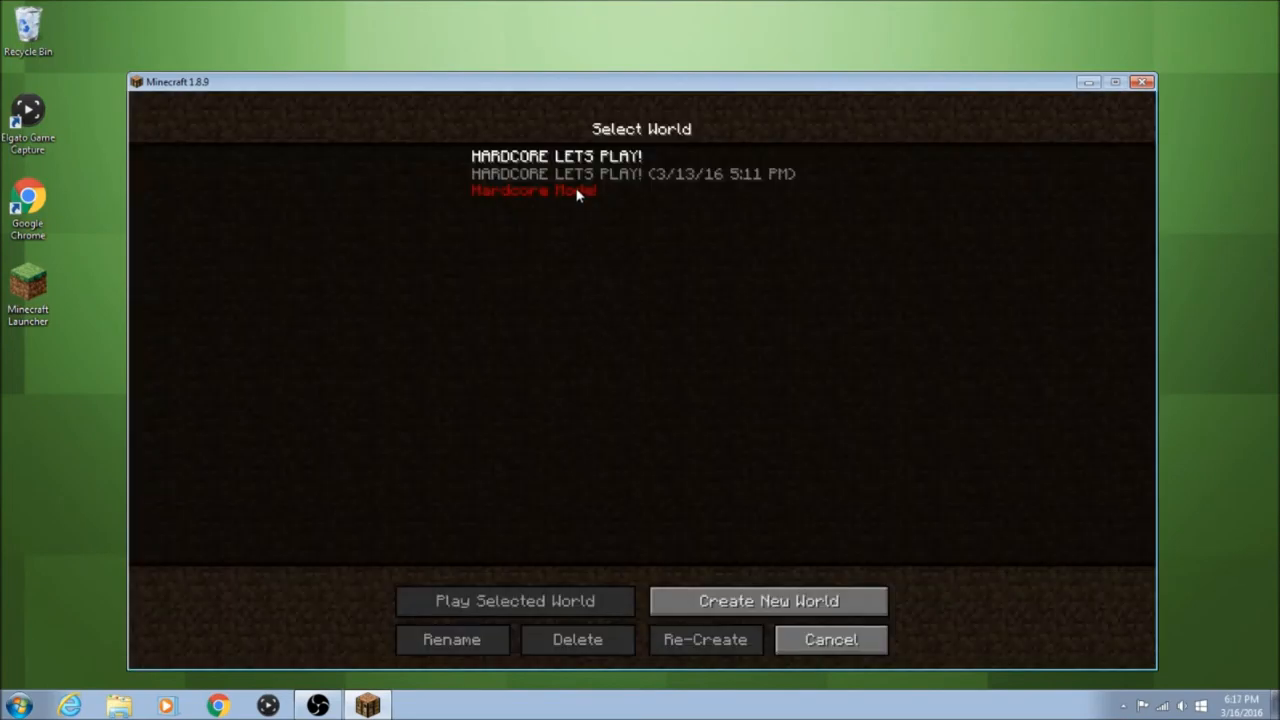
pyautogui.click(576, 640)
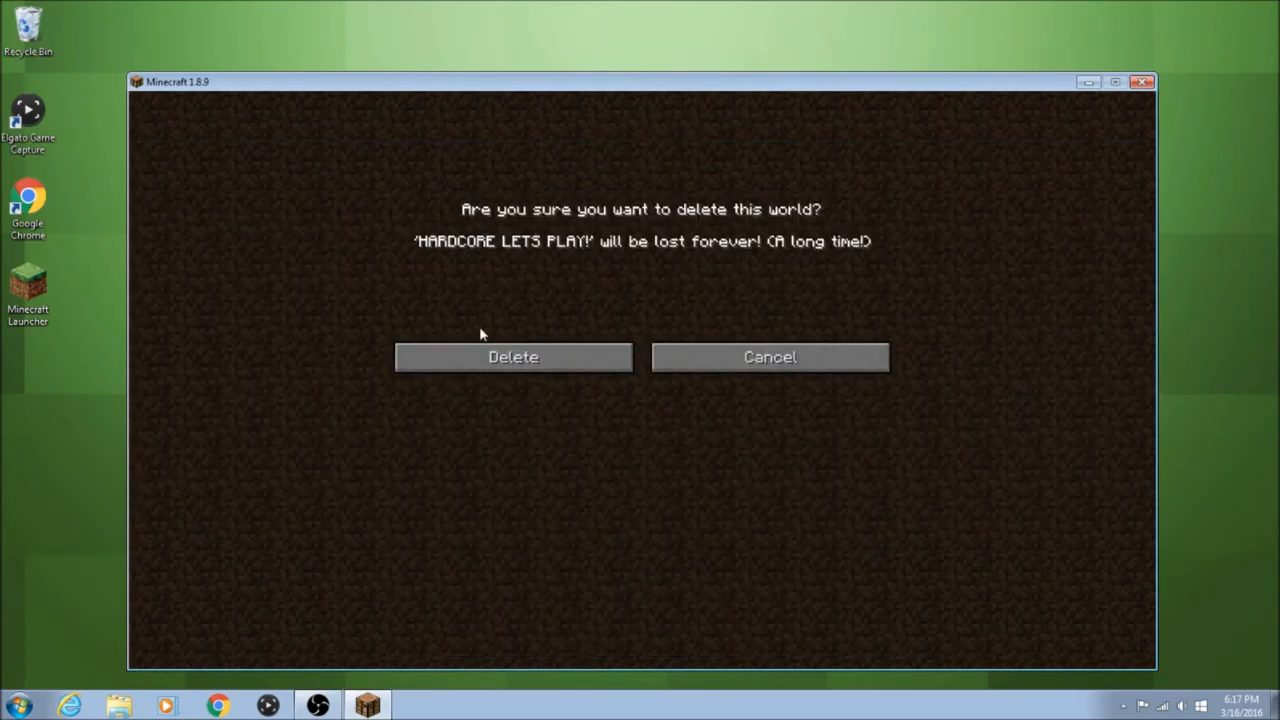
pyautogui.click(512, 356)
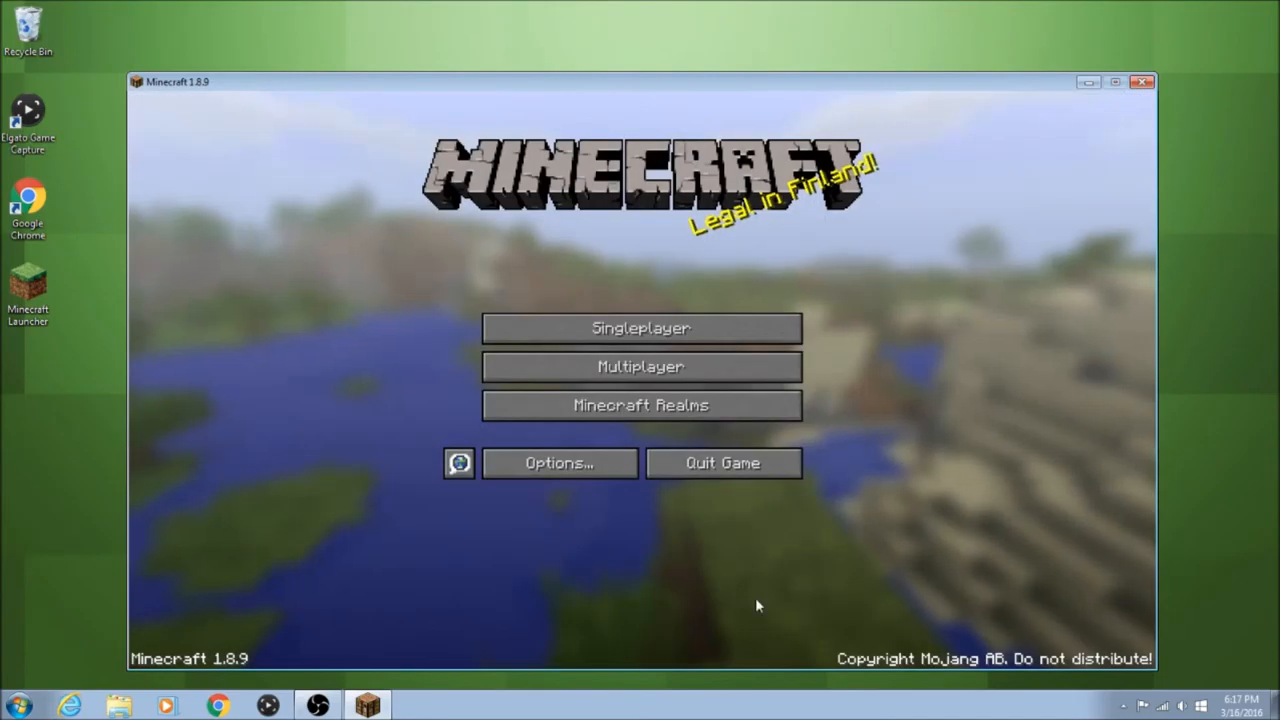
# - Visit the Multiplayer server list, then close Minecraft back to the desktop
pyautogui.click(640, 328)
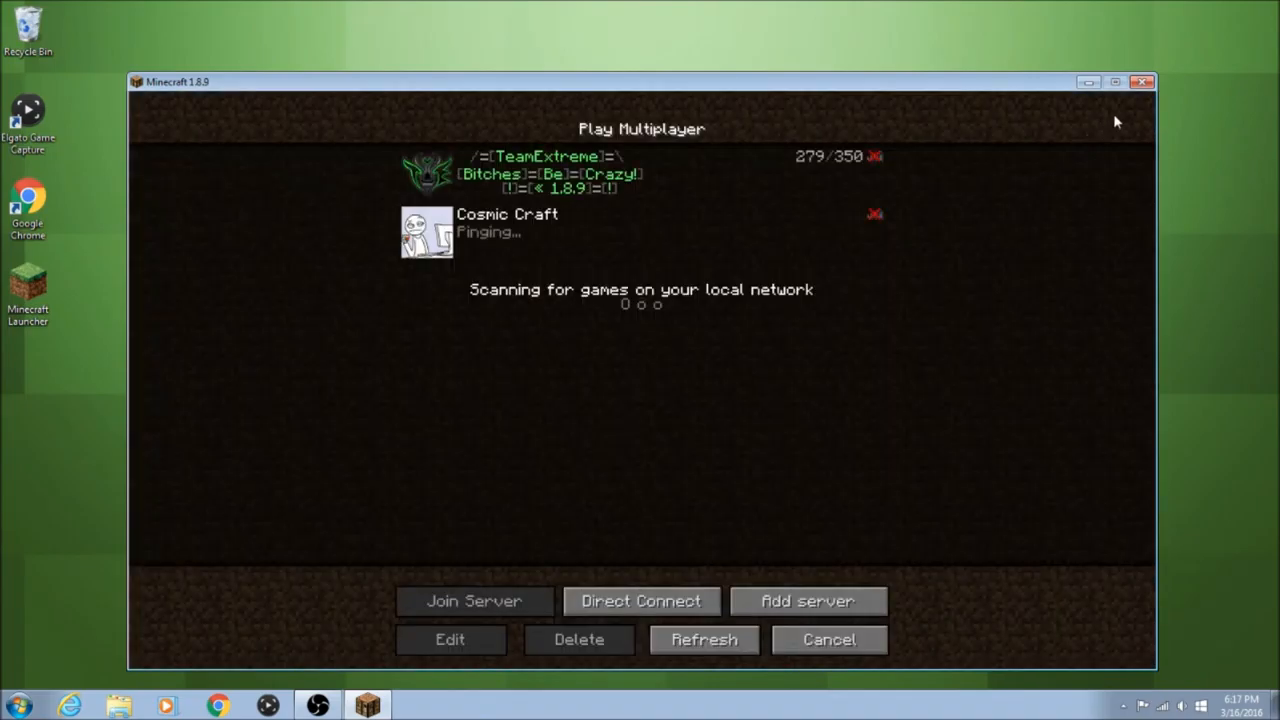
pyautogui.click(1146, 82)
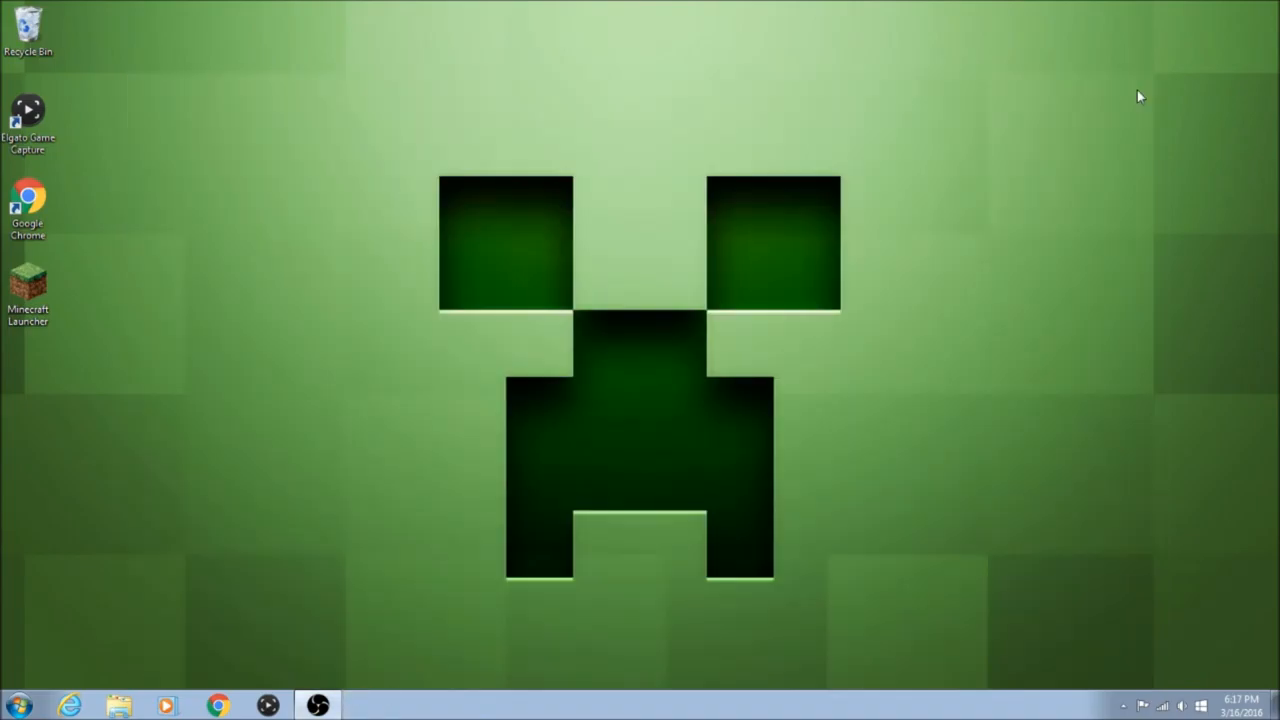
pyautogui.click(28, 290)
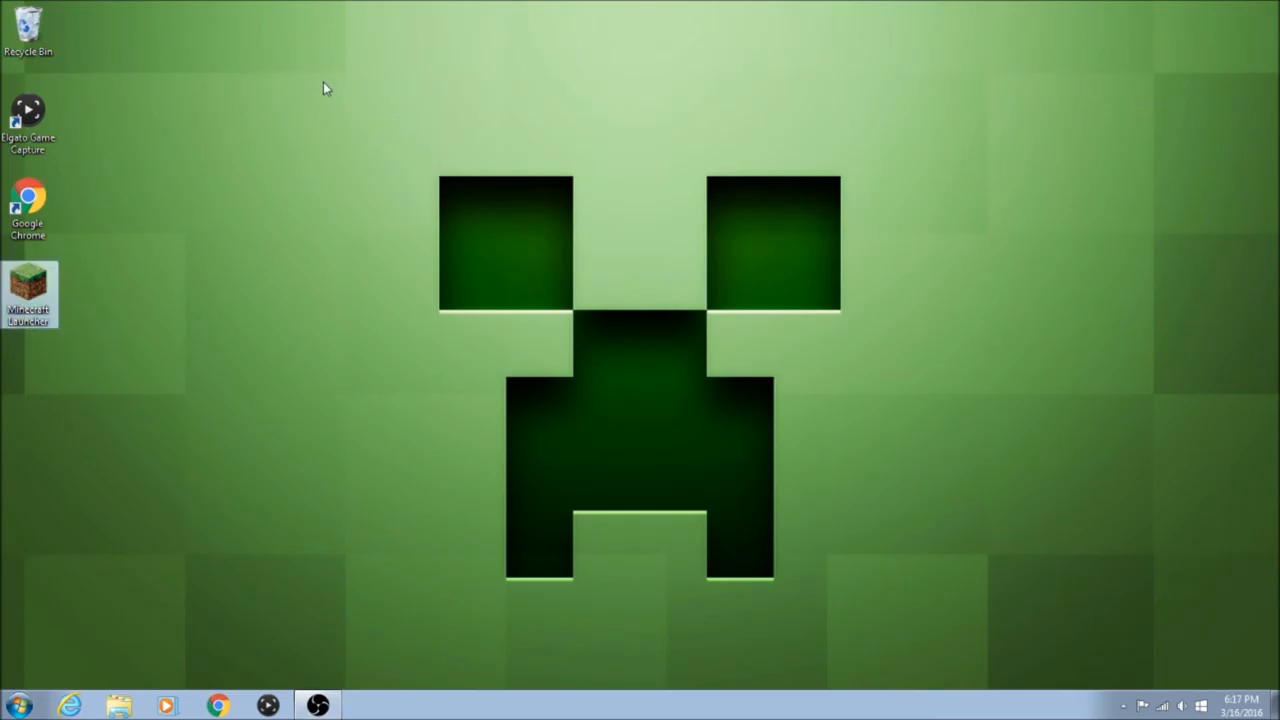
pyautogui.moveTo(324, 84); pyautogui.dragTo(1008, 632)
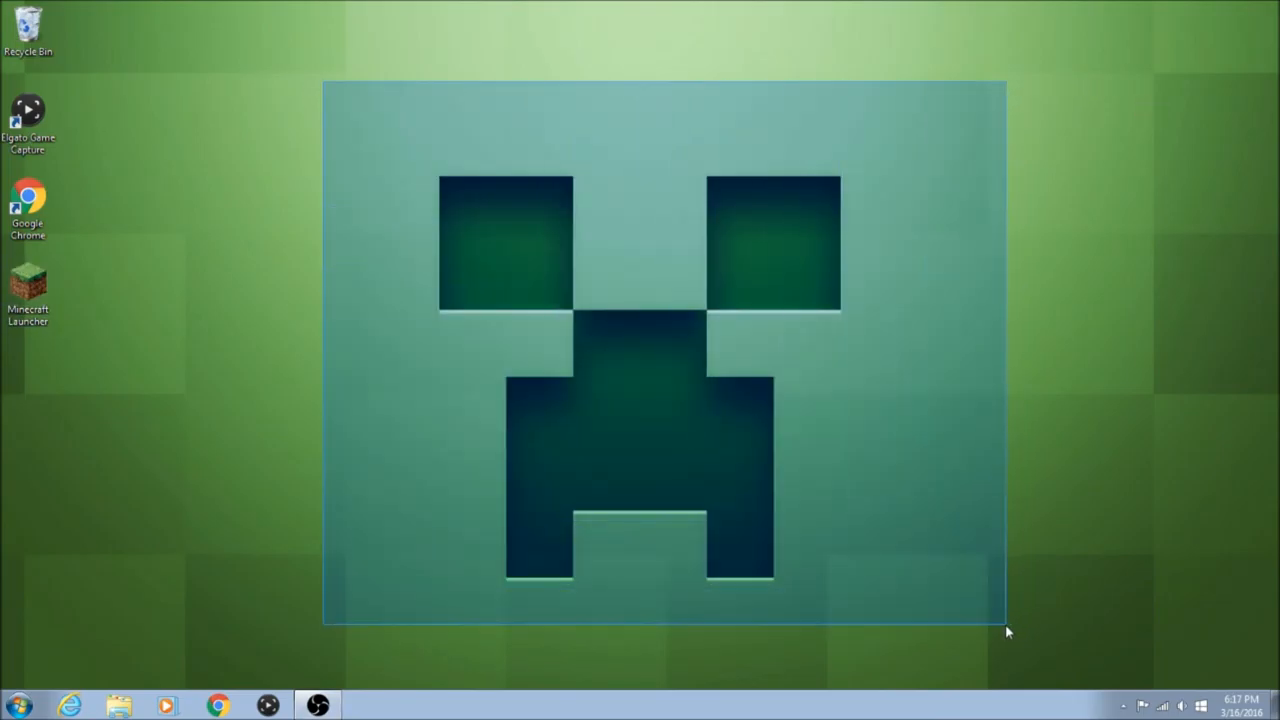